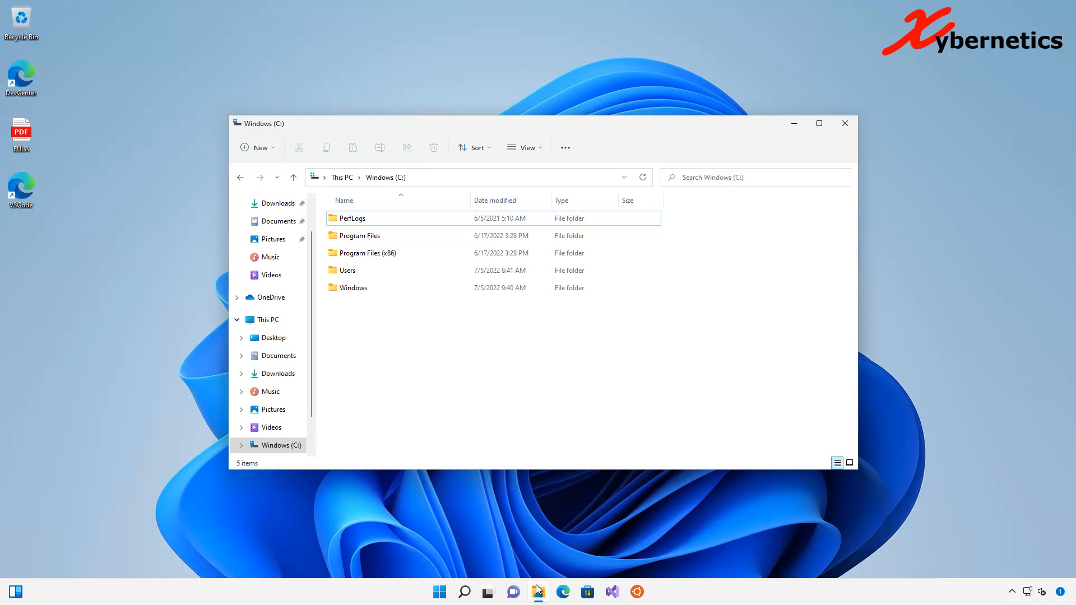
# View the condensed right-click menu in the Windows (C:) folder, then dismiss it.
pyautogui.rightClick(488, 326)
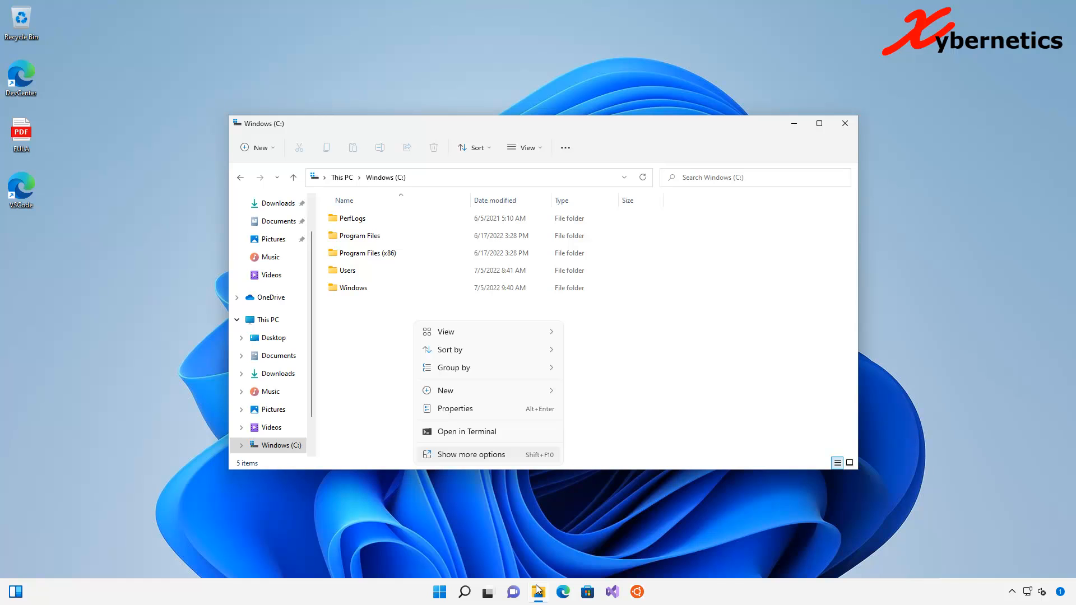
pyautogui.click(471, 454)
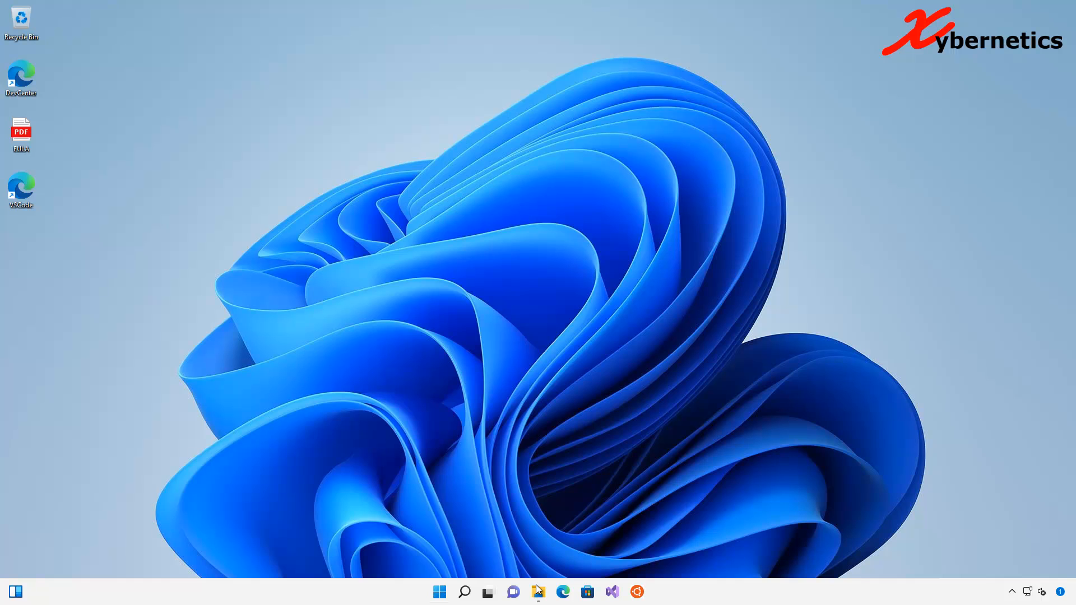
# Launch regedit through the Run box found from Start search.
pyautogui.click(438, 592)
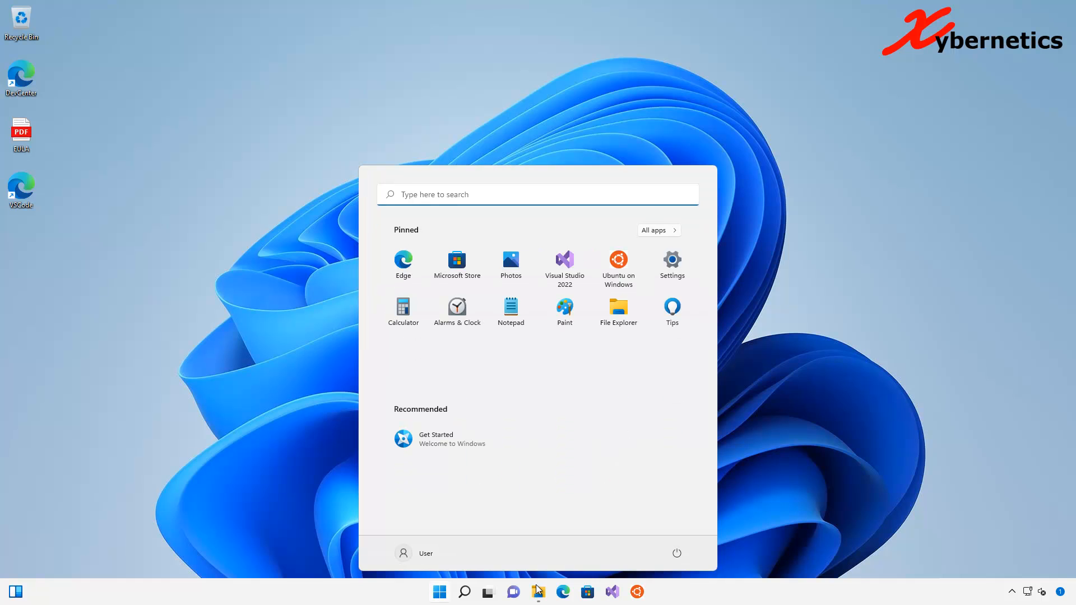
pyautogui.write('run')
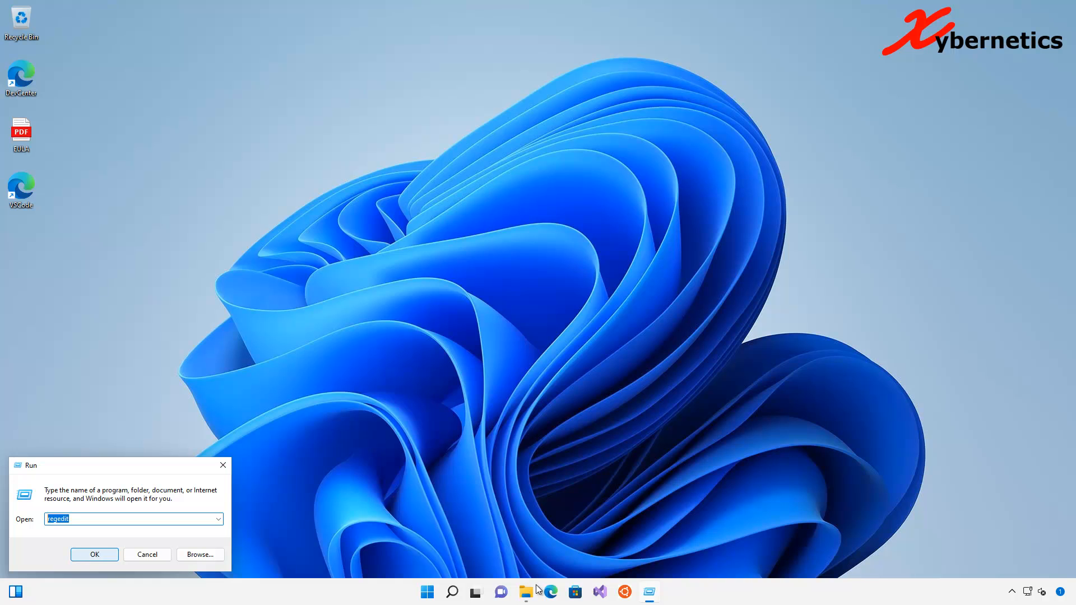
pyautogui.click(94, 555)
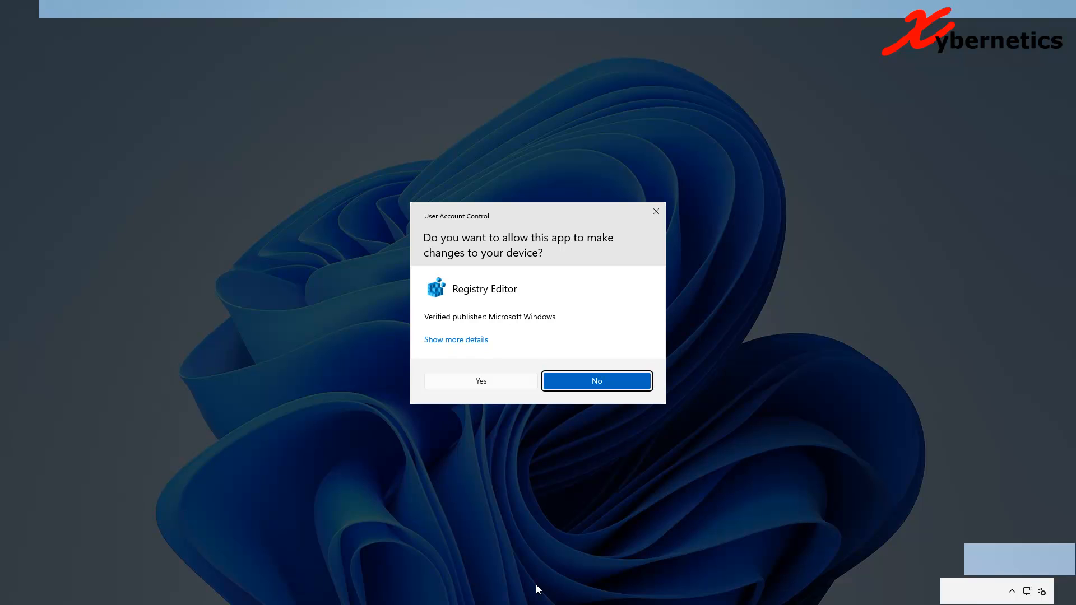
# Allow Registry Editor, then expand HKEY_CURRENT_USER > Software > Classes down to CLSID.
pyautogui.click(481, 381)
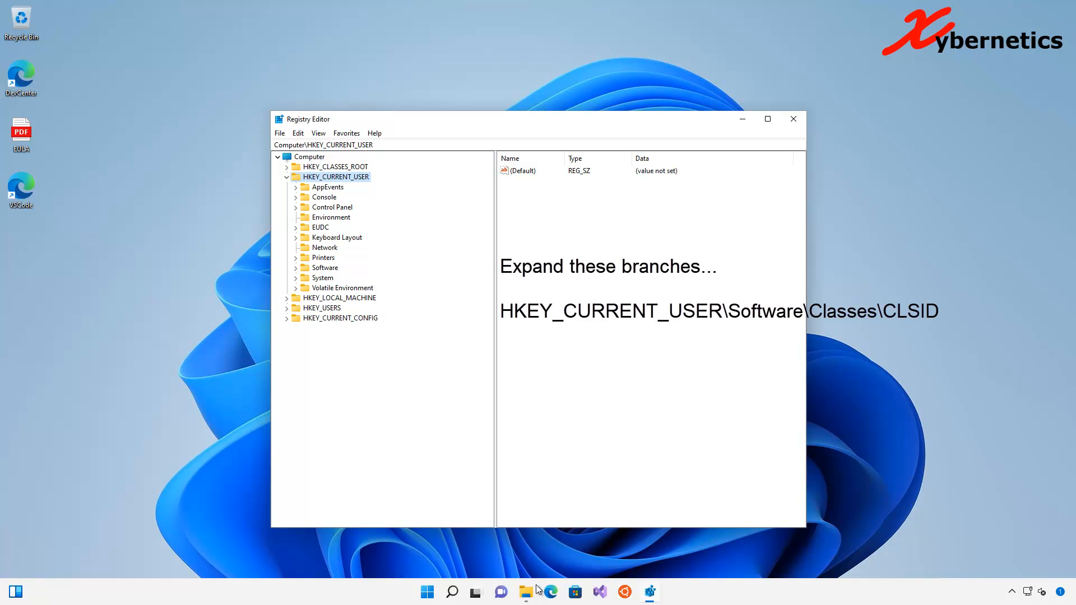
pyautogui.click(296, 268)
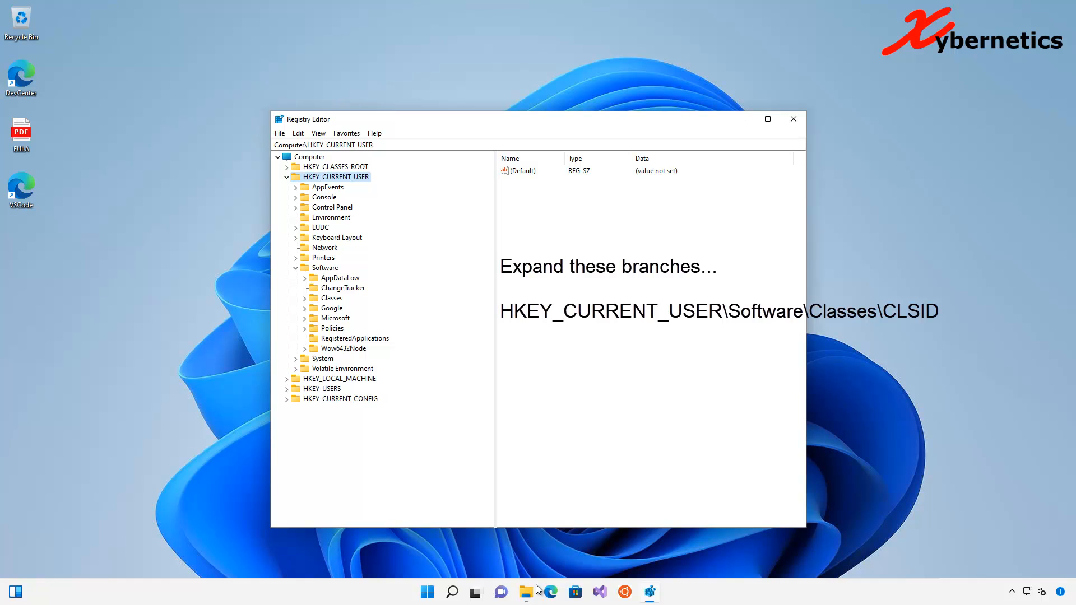
pyautogui.click(305, 298)
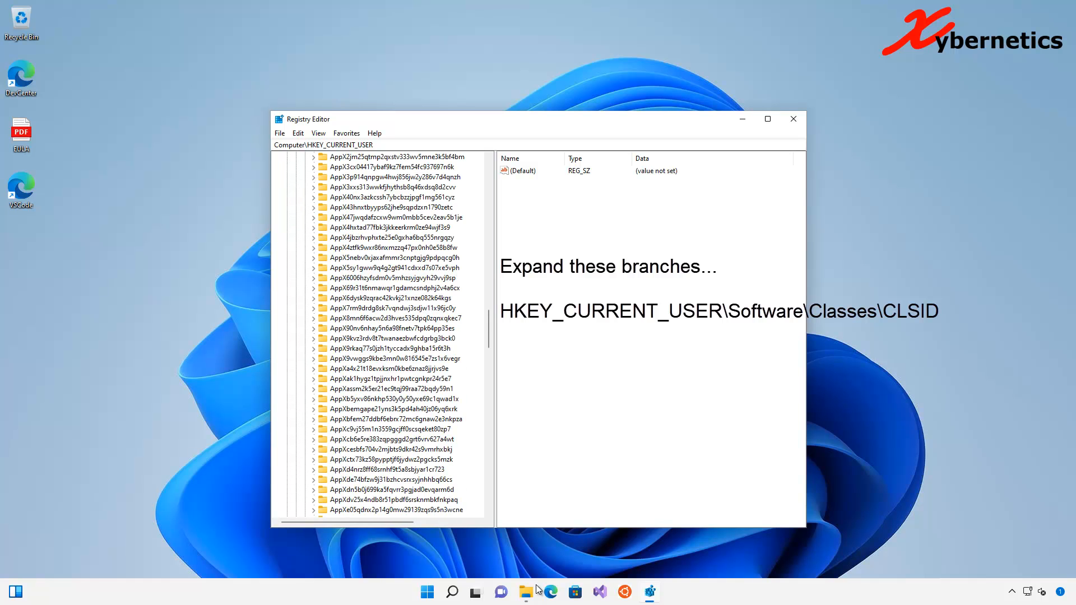
pyautogui.scroll(-3)
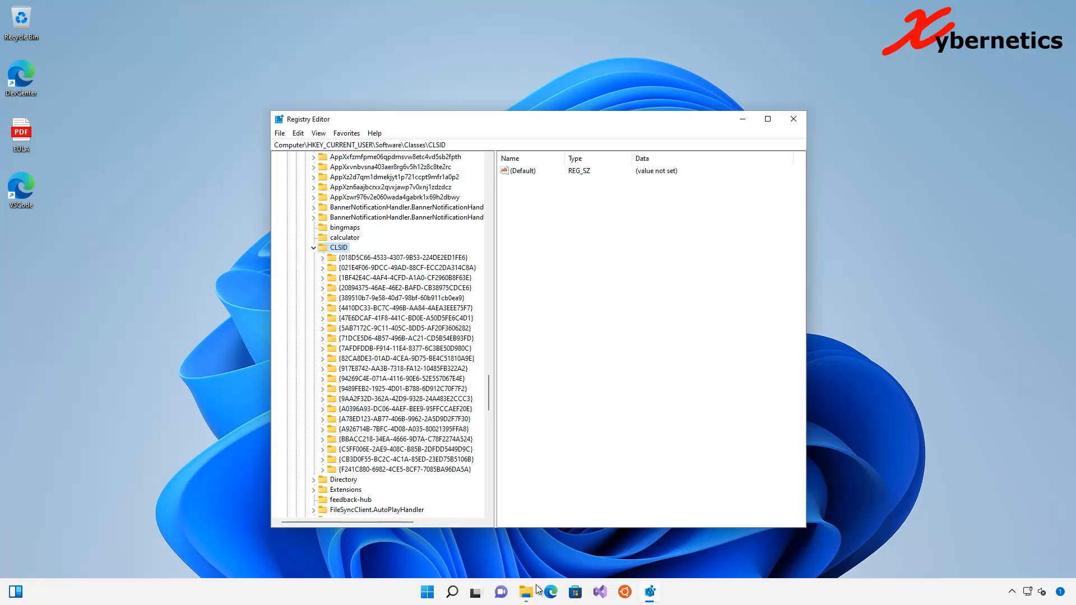
# Create a new key under CLSID named {86ca1aa0-34aa-4e8b-a509-50c905bae2a2}.
pyautogui.rightClick(339, 247)
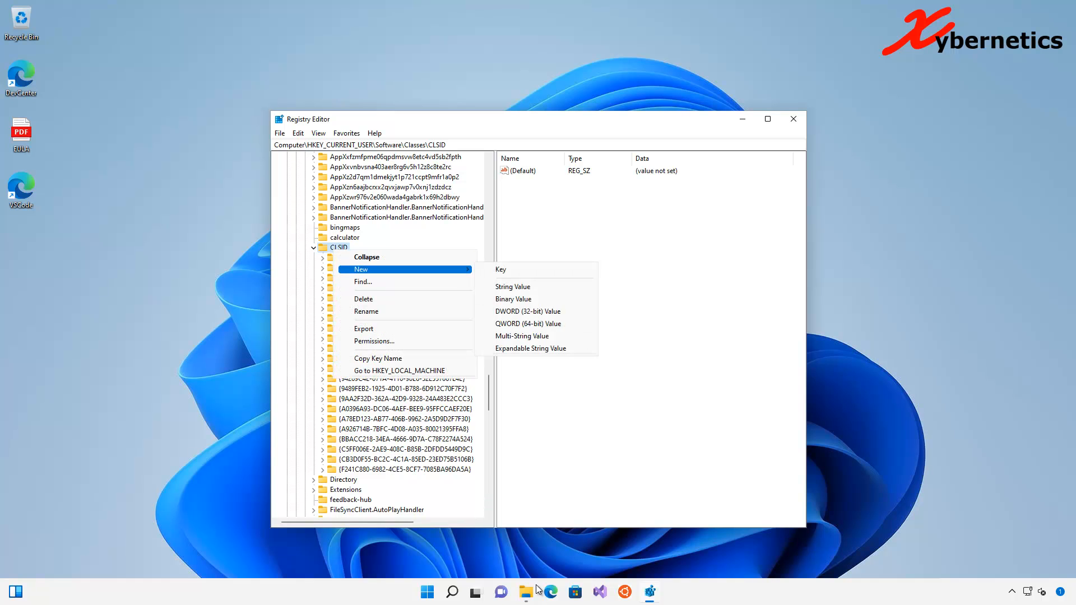
pyautogui.click(500, 269)
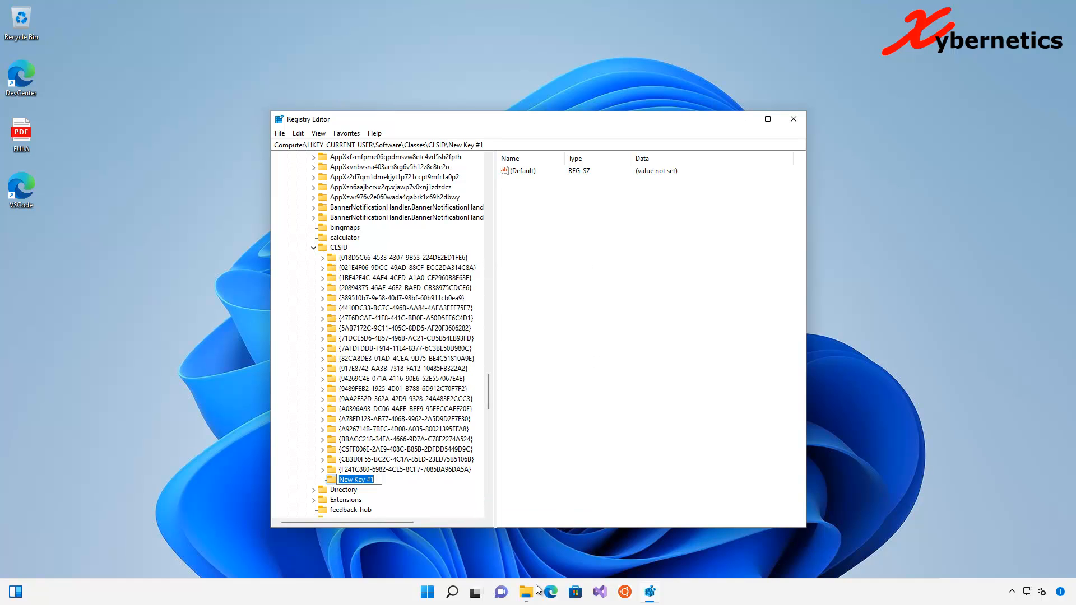
pyautogui.rightClick(356, 479)
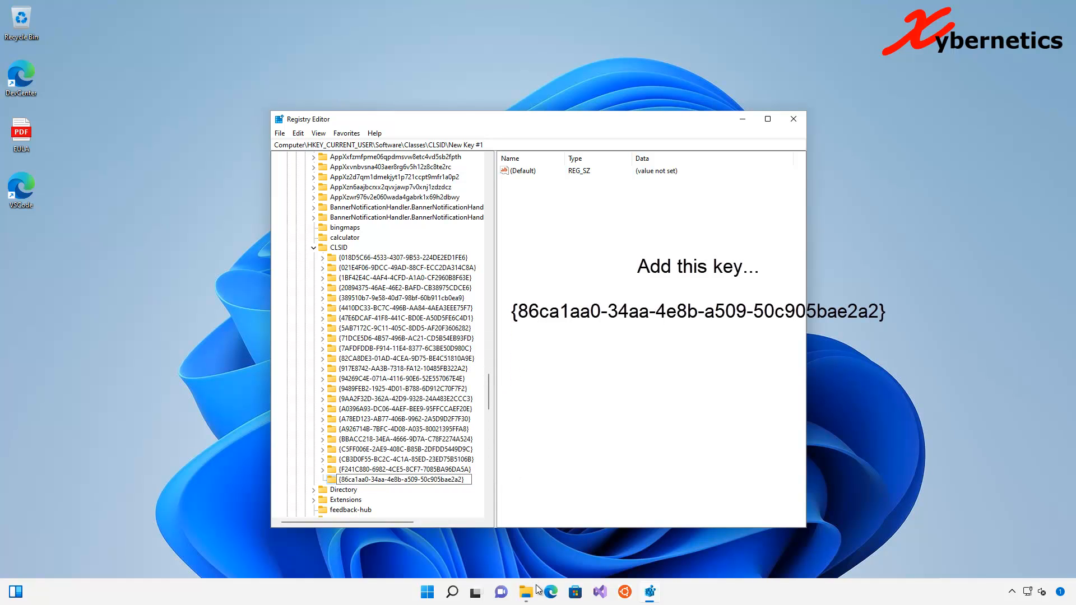
pyautogui.click(404, 479)
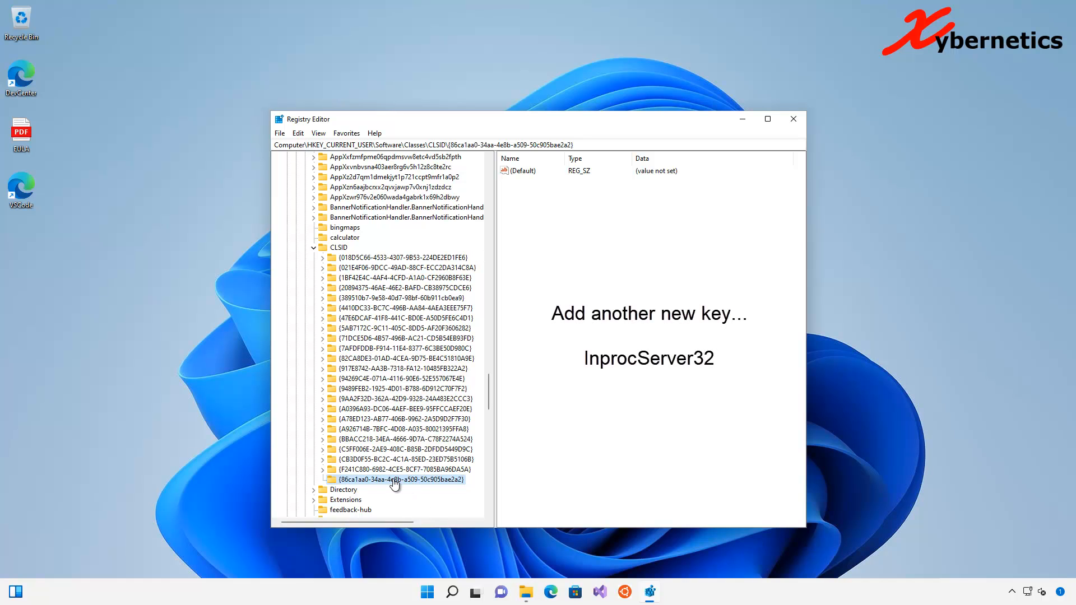
# Create a subkey named InprocServer32 inside the {86ca1aa0-...} key.
pyautogui.rightClick(396, 478)
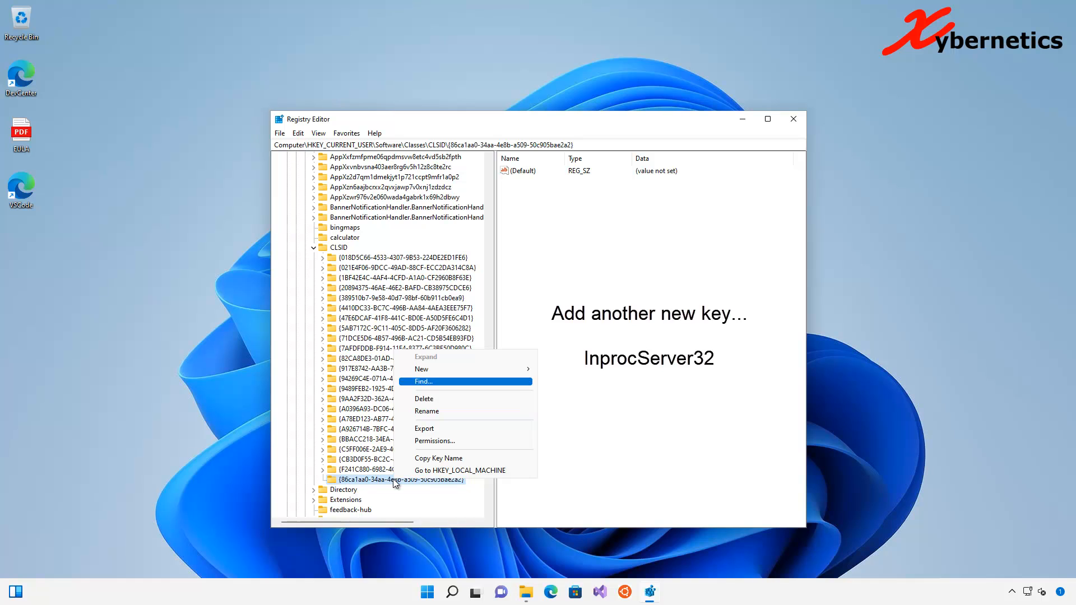
pyautogui.click(421, 368)
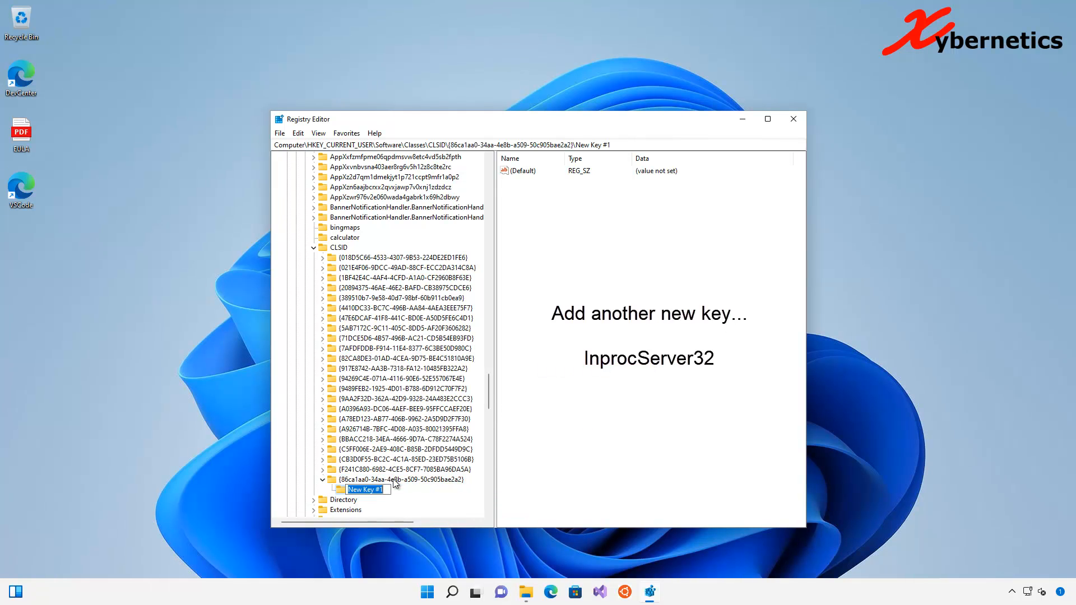
pyautogui.rightClick(364, 490)
pyautogui.write('InprocServer32')
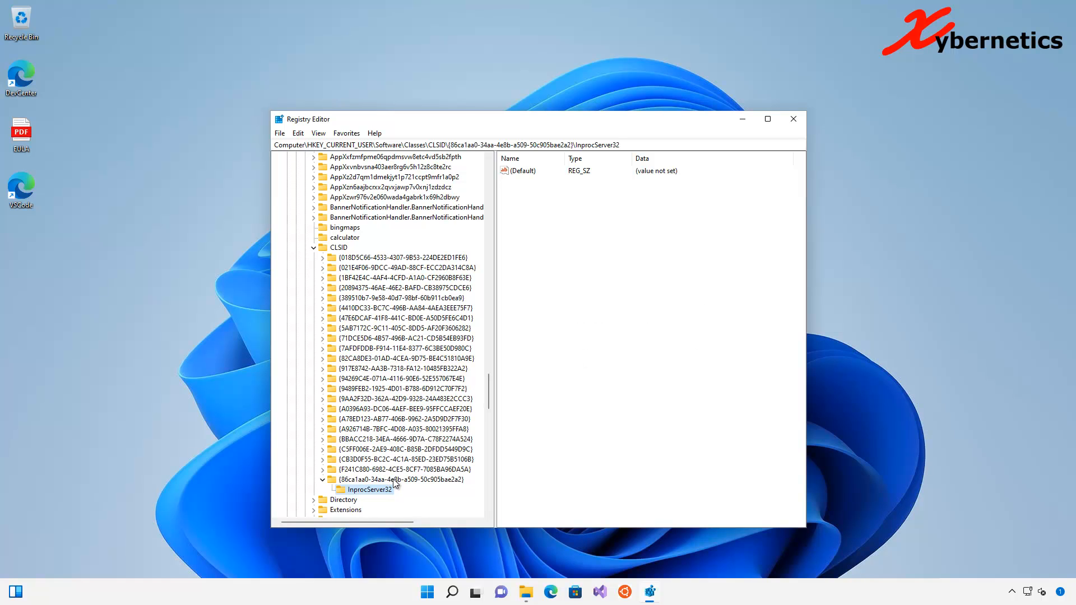
pyautogui.click(523, 170)
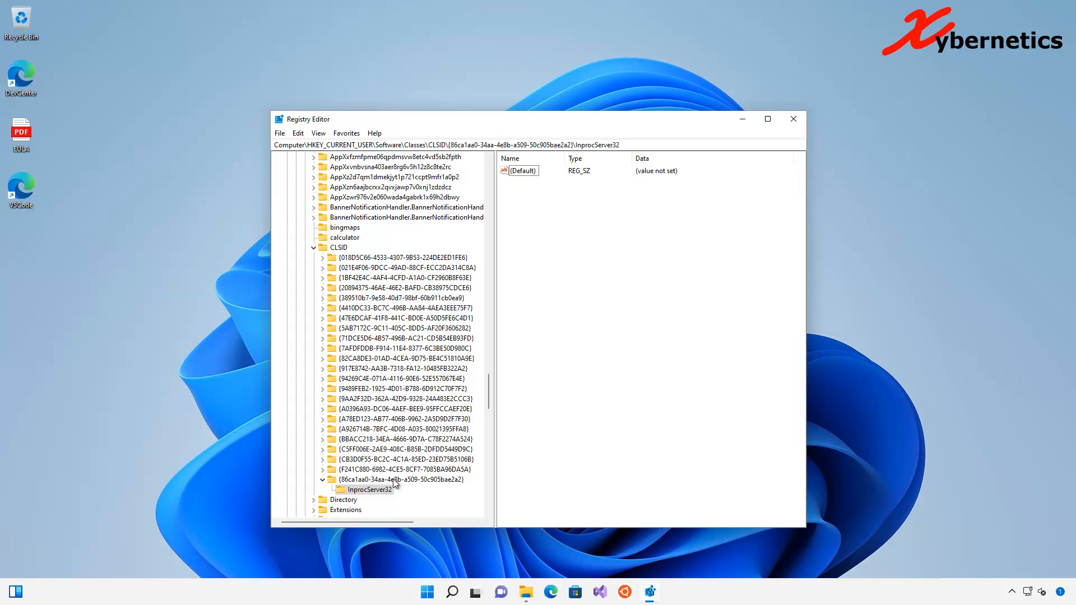
# Save InprocServer32's (Default) value with blank data.
pyautogui.doubleClick(524, 170)
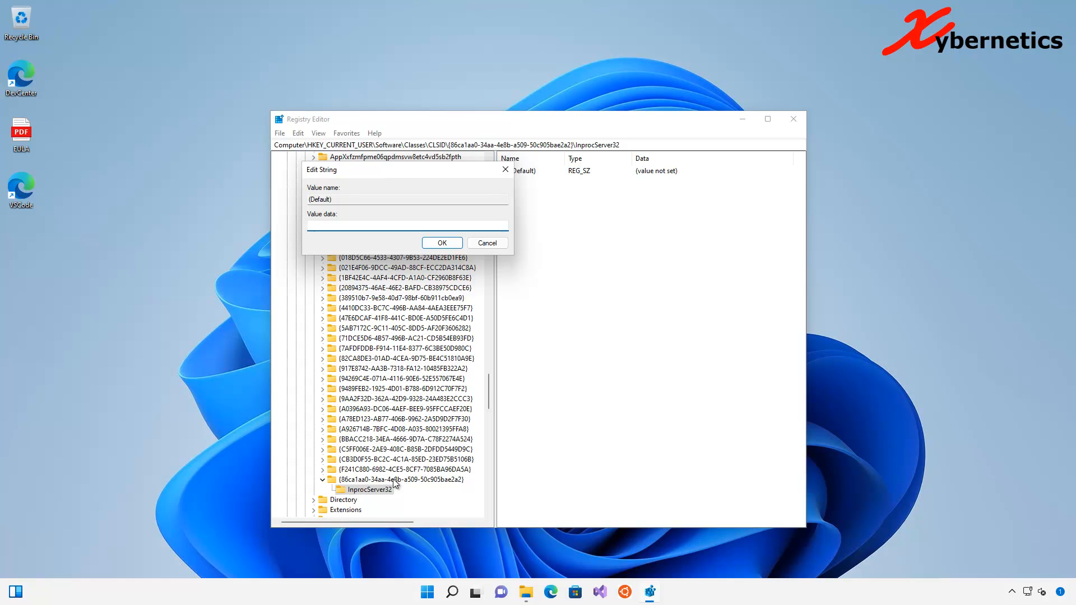
pyautogui.click(407, 225)
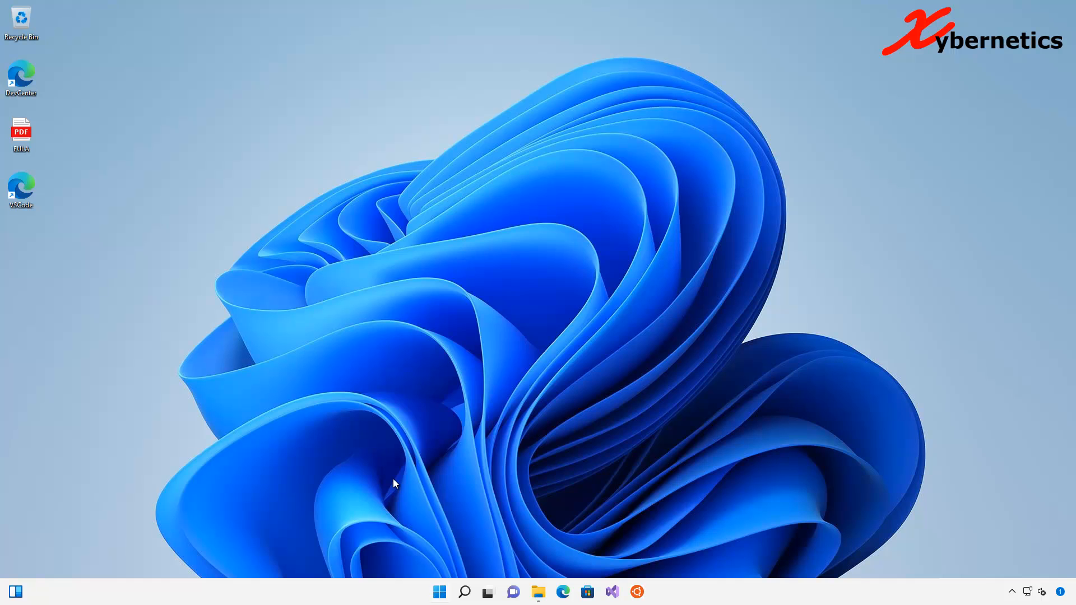
# Restart from the Start menu's Power option, then reopen the Windows (C:) drive in File Explorer.
pyautogui.click(438, 592)
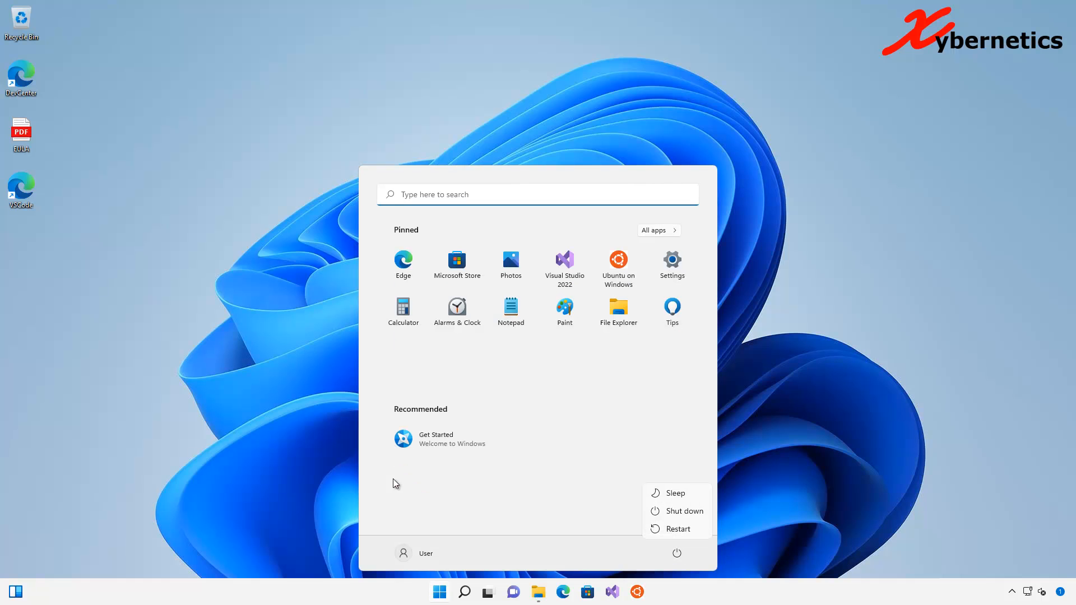
pyautogui.click(677, 529)
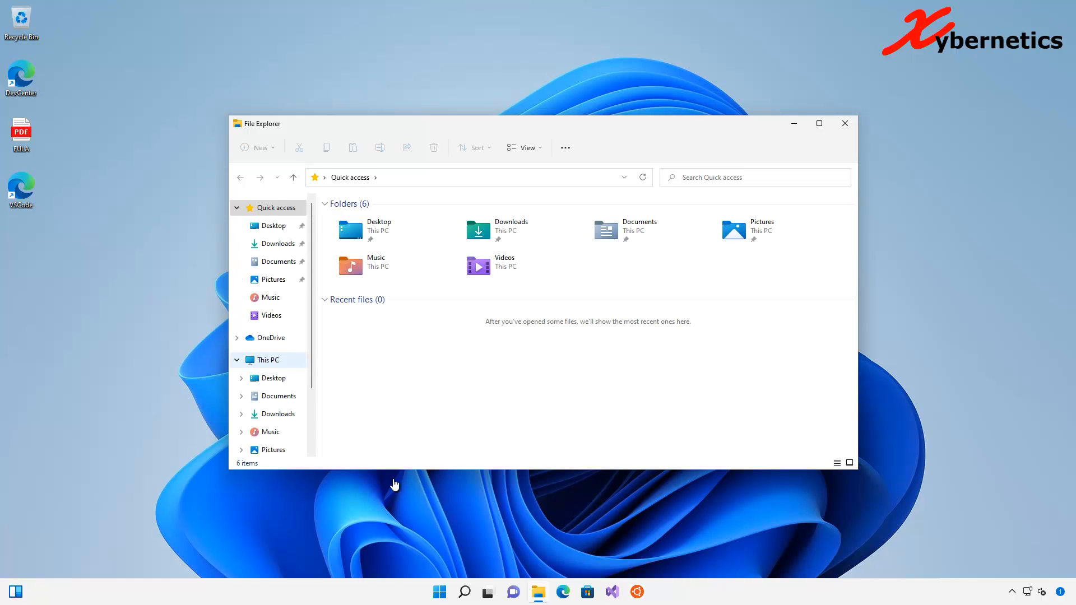
pyautogui.click(282, 445)
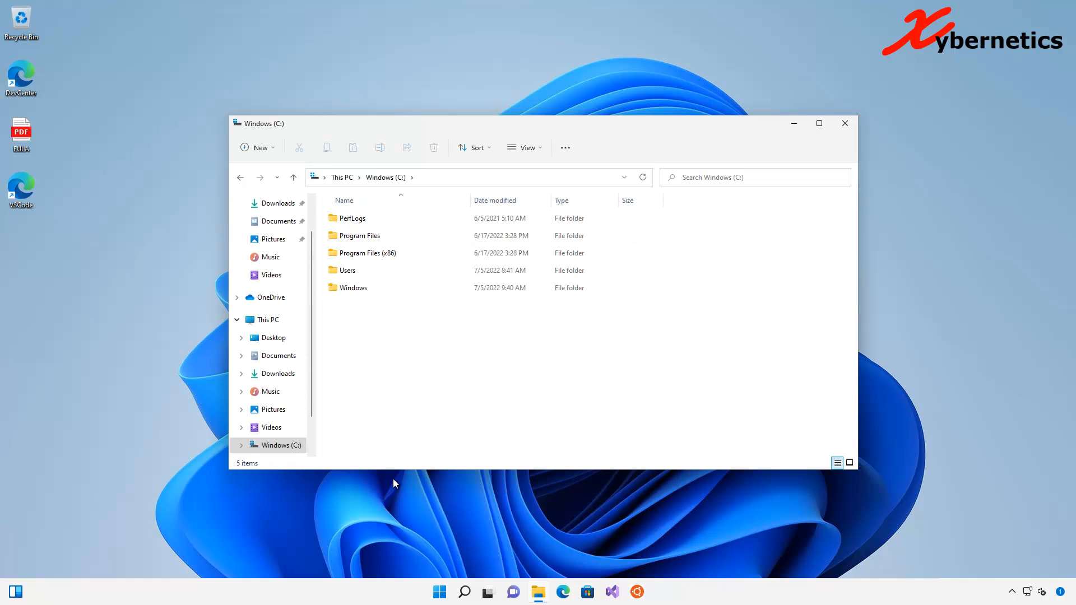